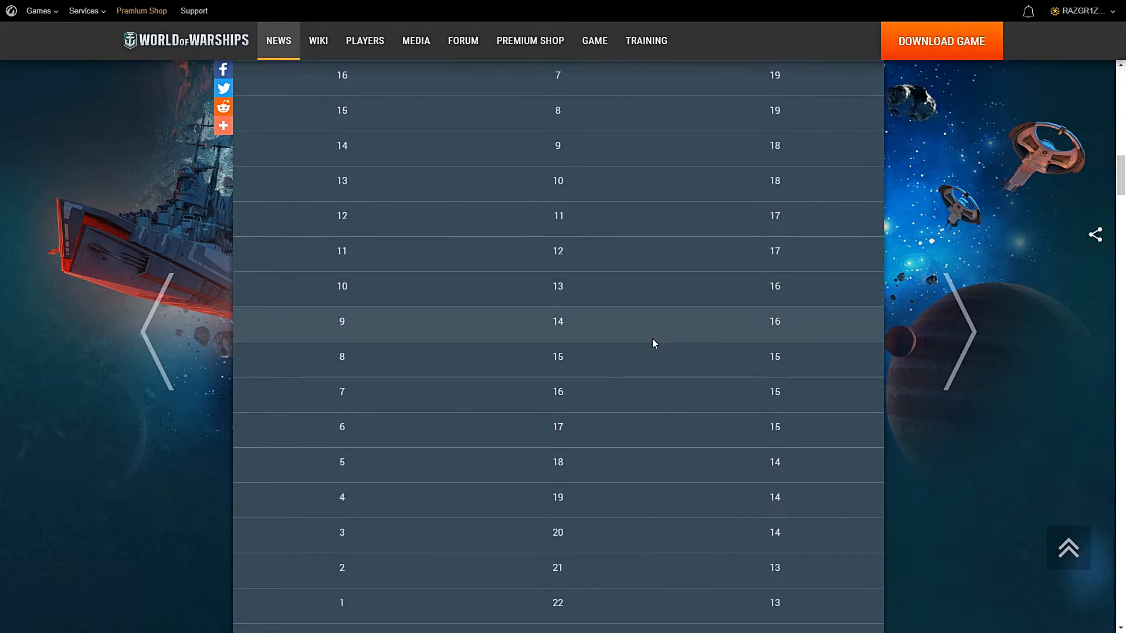
scroll(down, 3)
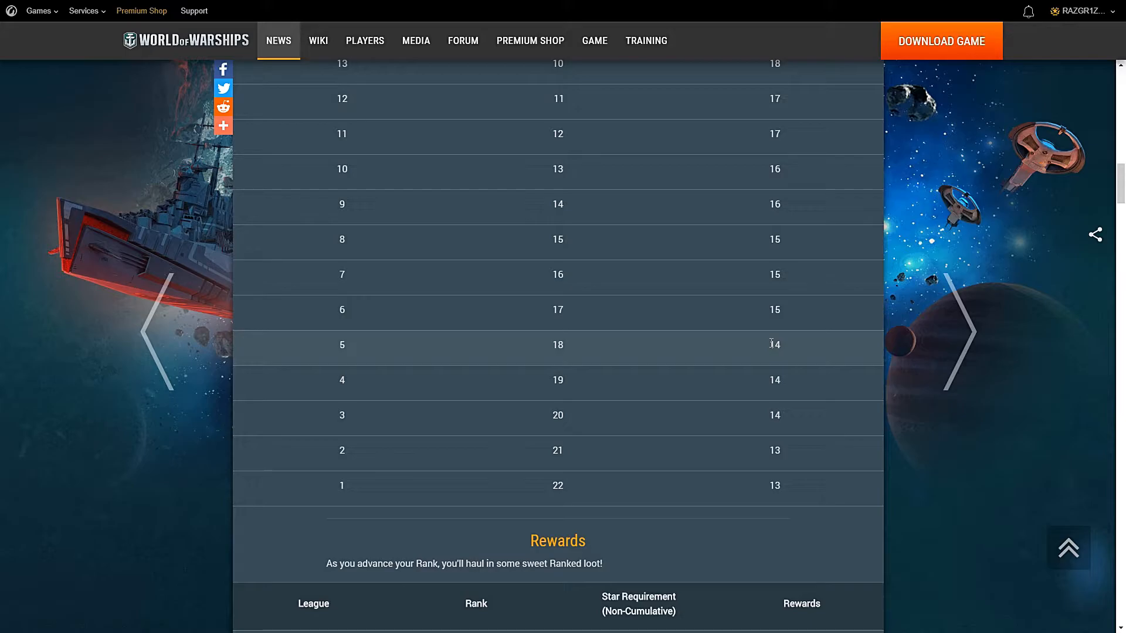
mouse_move(760, 352)
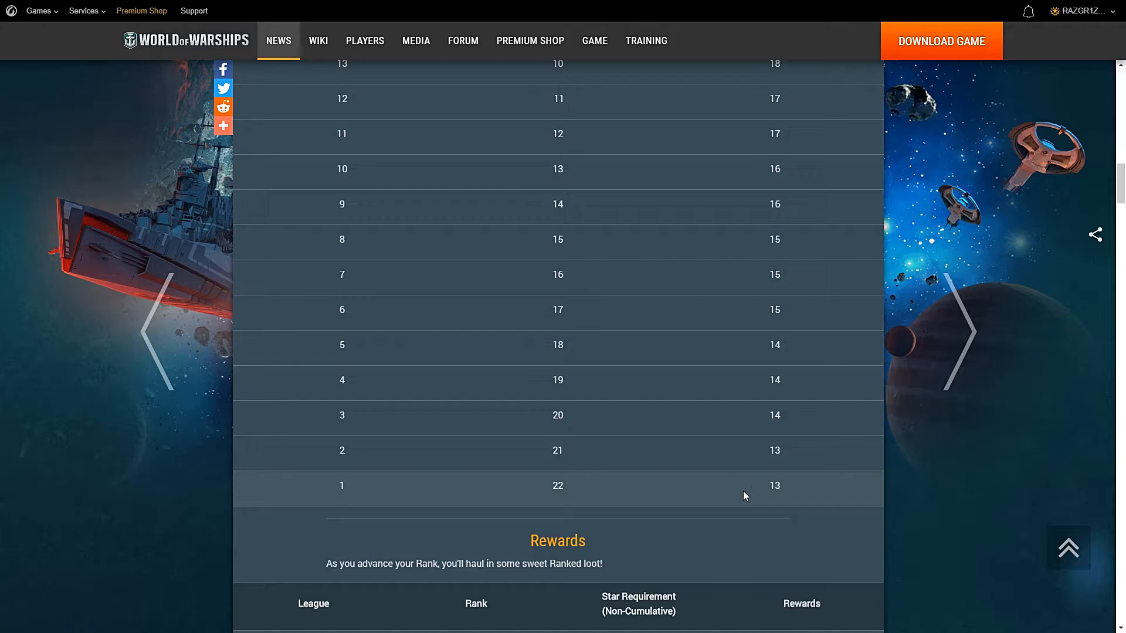
scroll(down, 3)
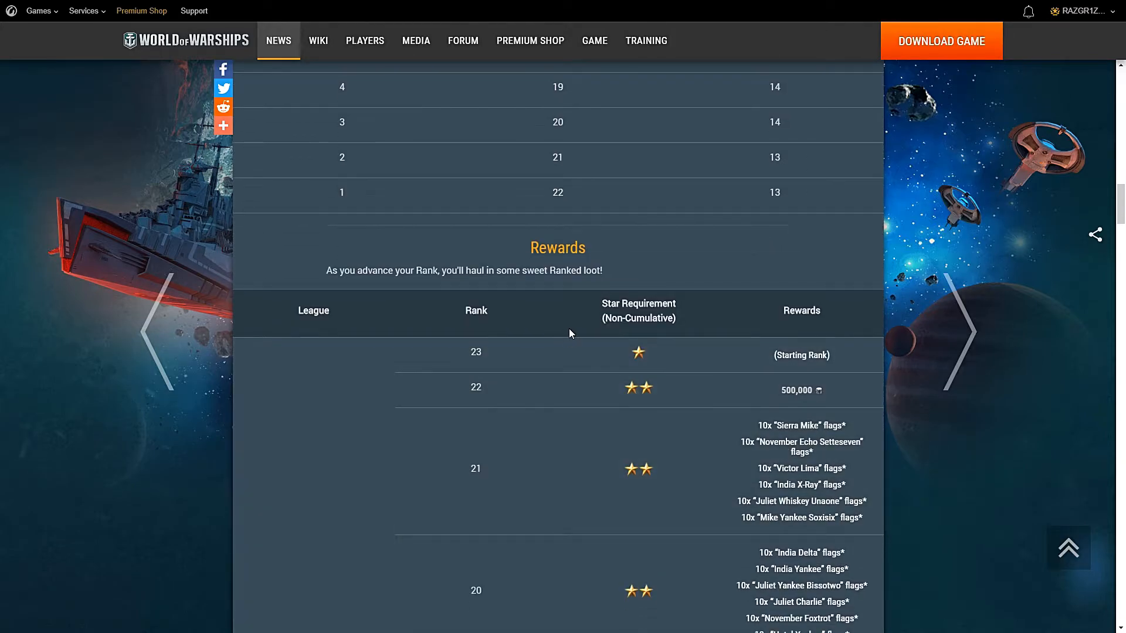
scroll(down, 3)
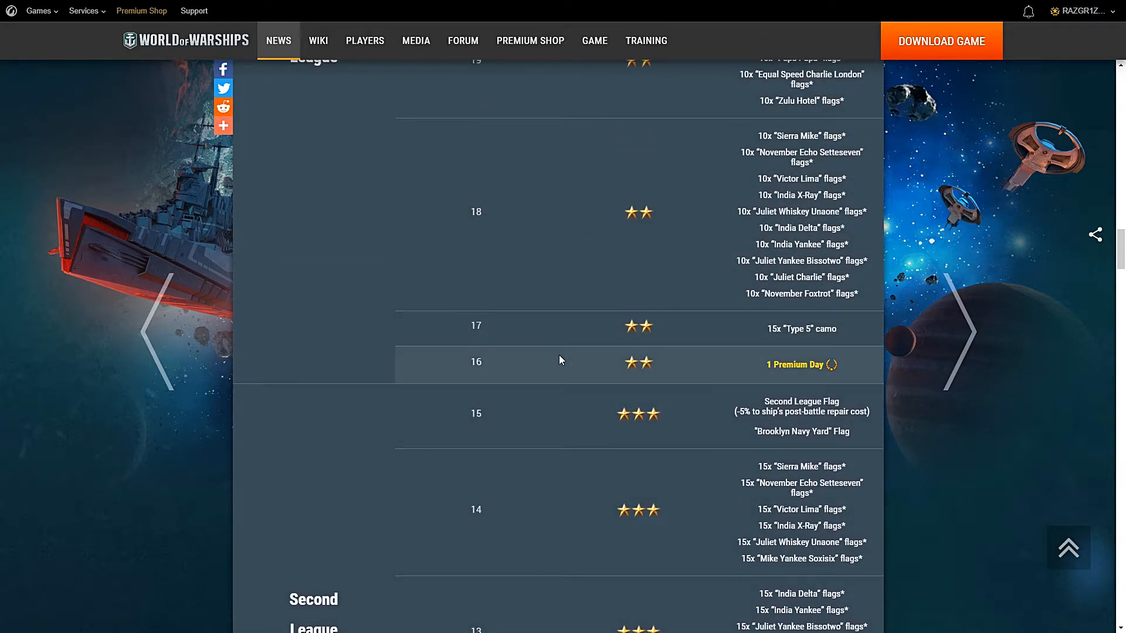
mouse_move(816, 375)
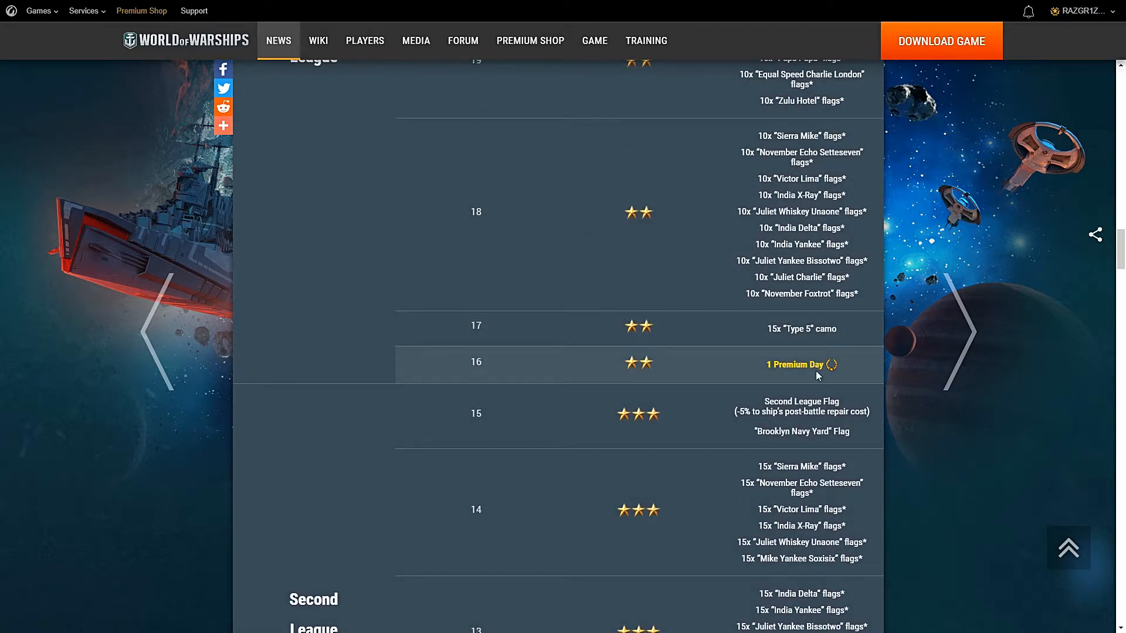
scroll(down, 3)
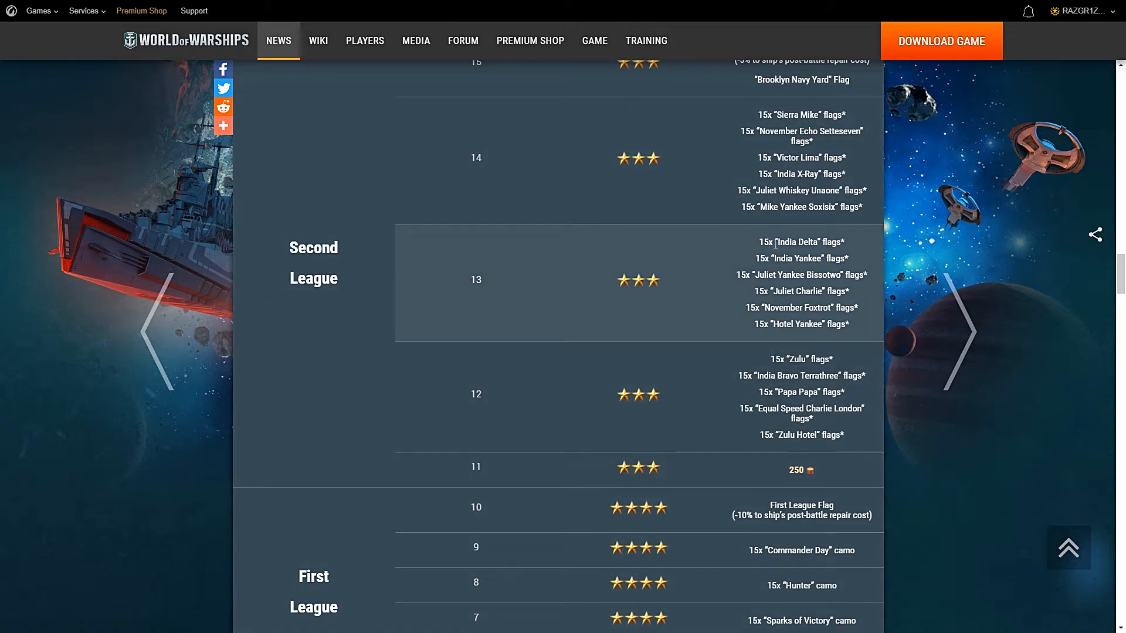
scroll(down, 3)
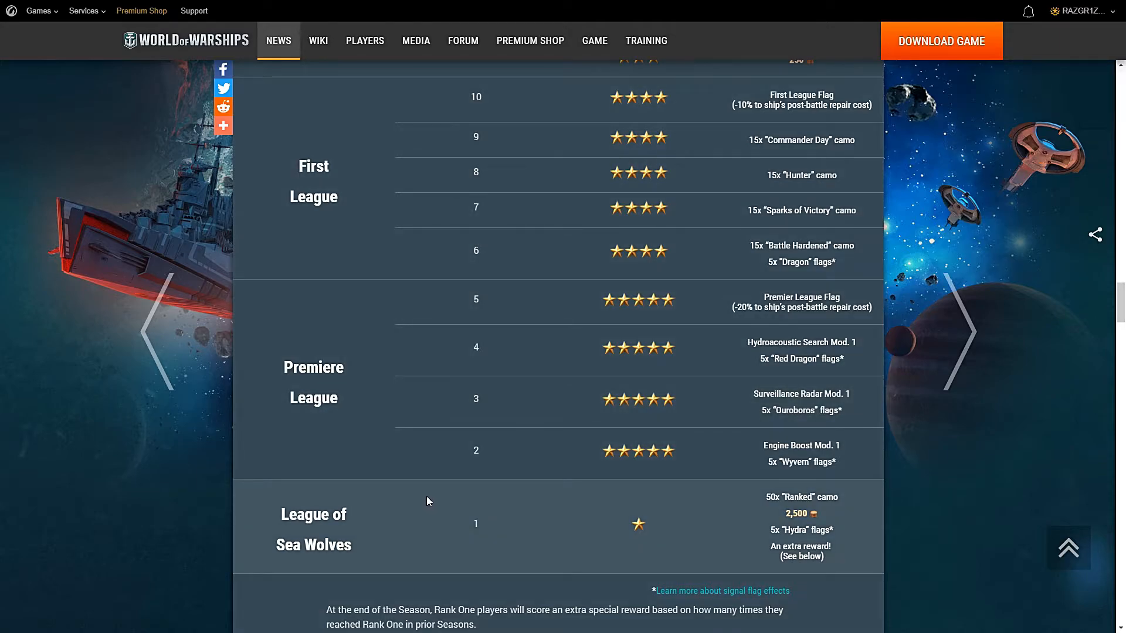
scroll(down, 3)
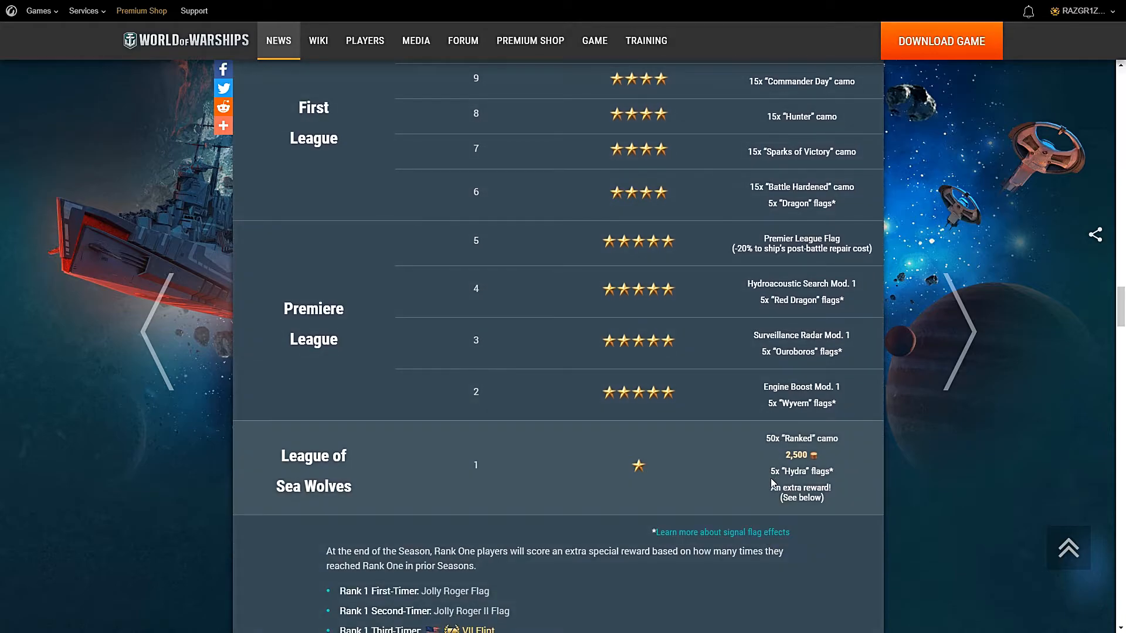
scroll(down, 3)
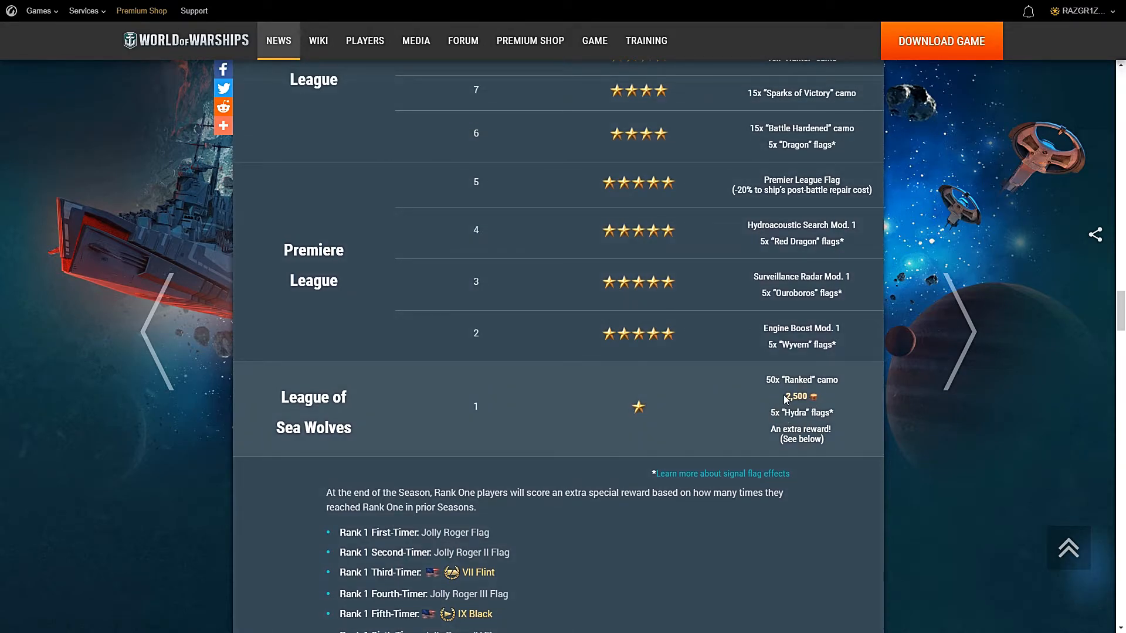
scroll(down, 3)
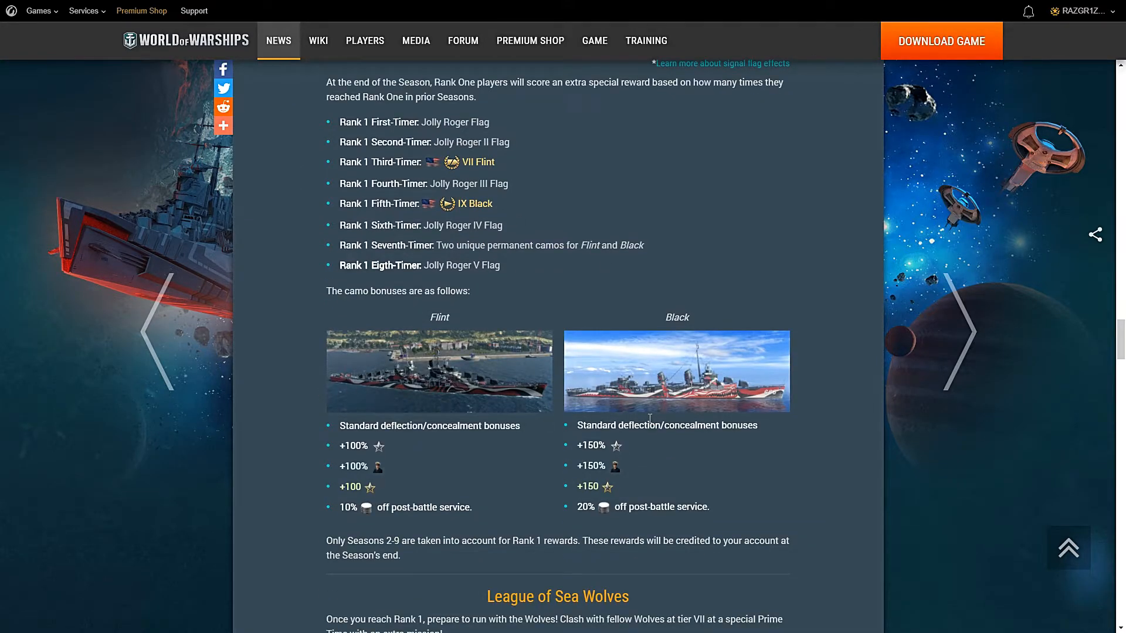
mouse_move(502, 413)
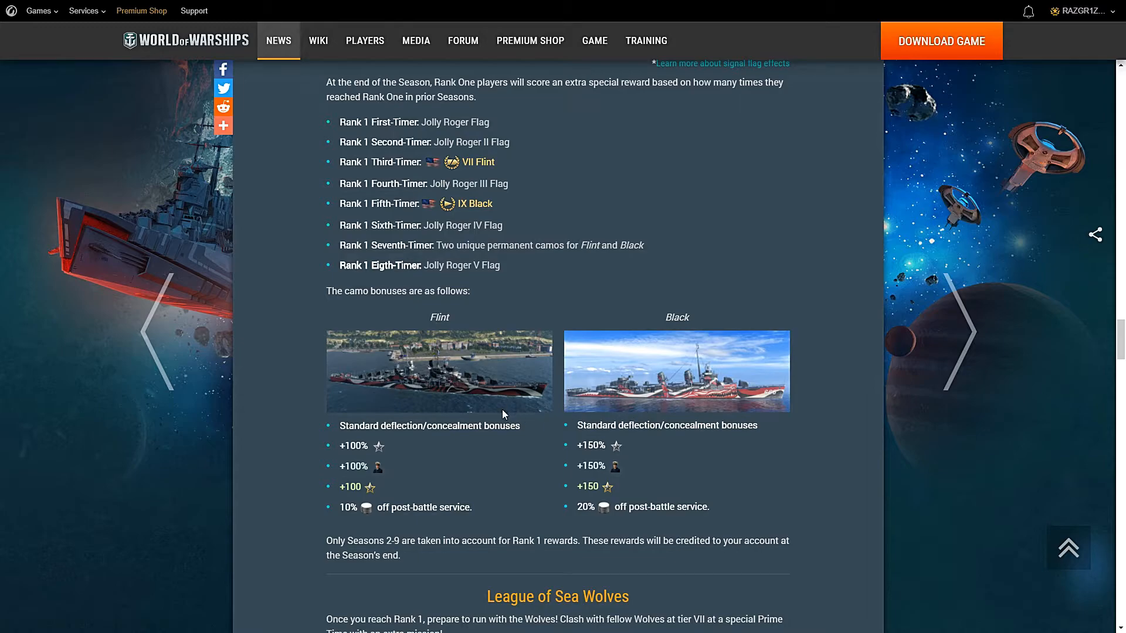
mouse_move(533, 512)
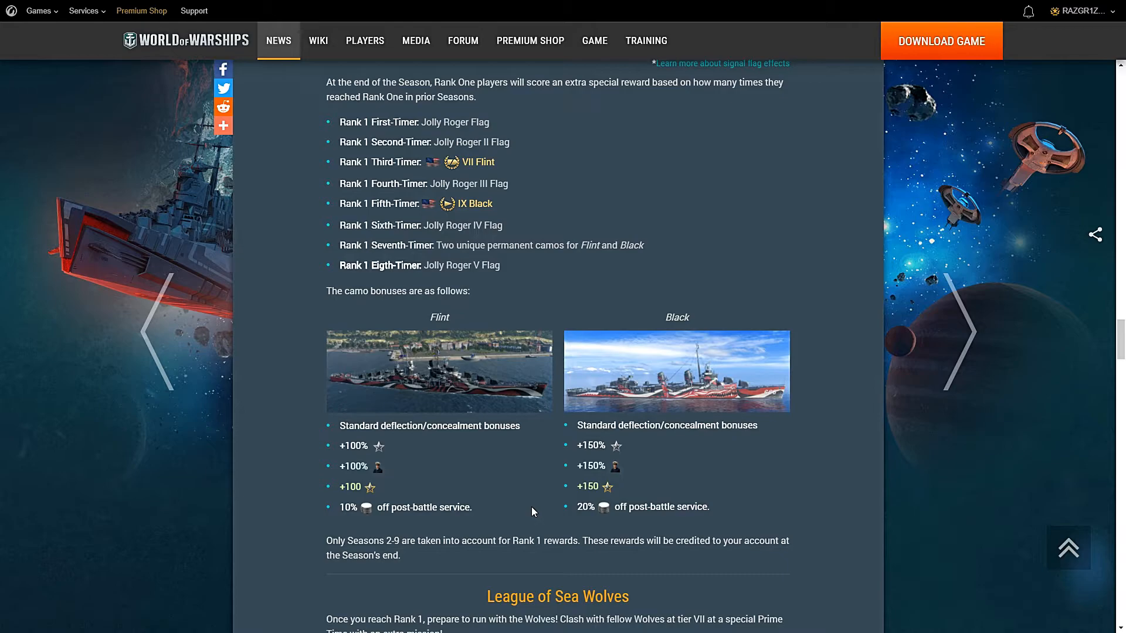
mouse_move(560, 495)
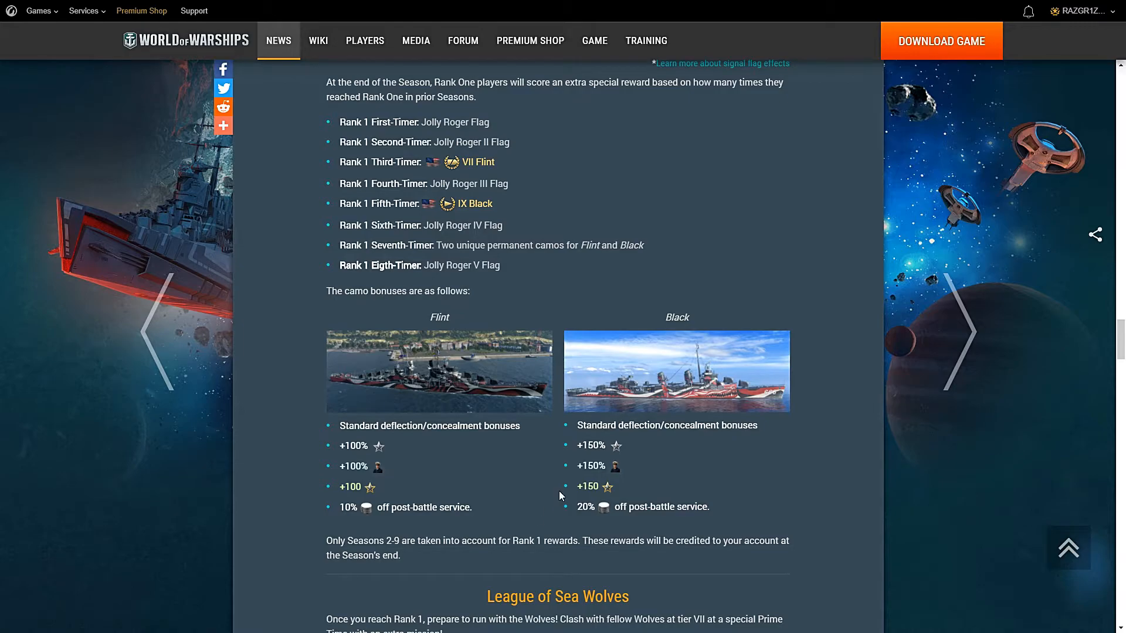
scroll(down, 3)
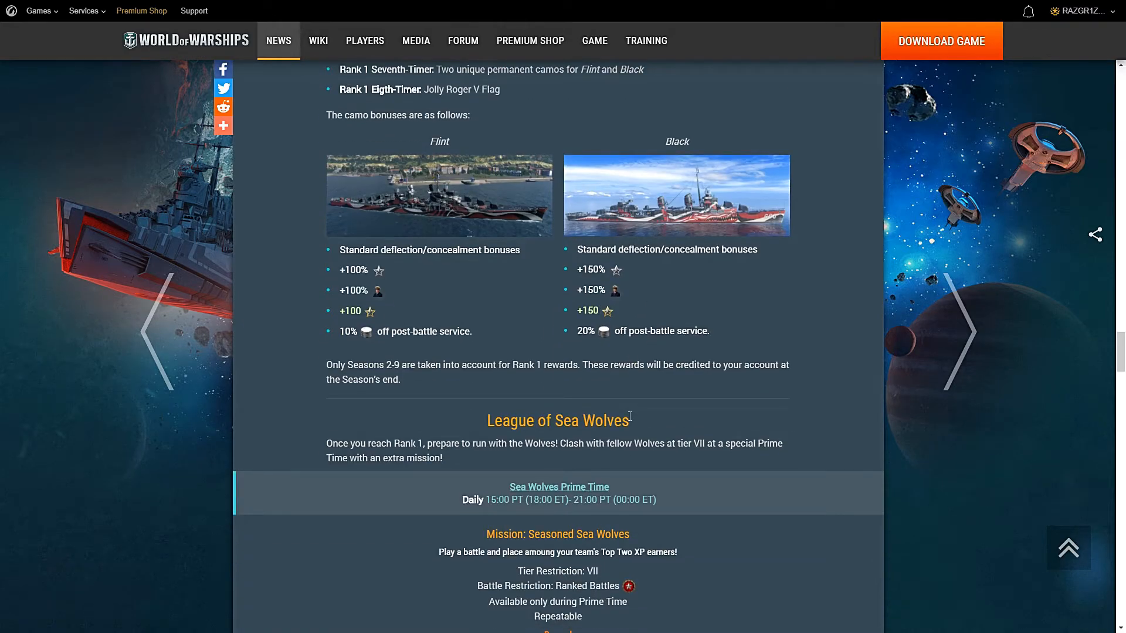
scroll(down, 3)
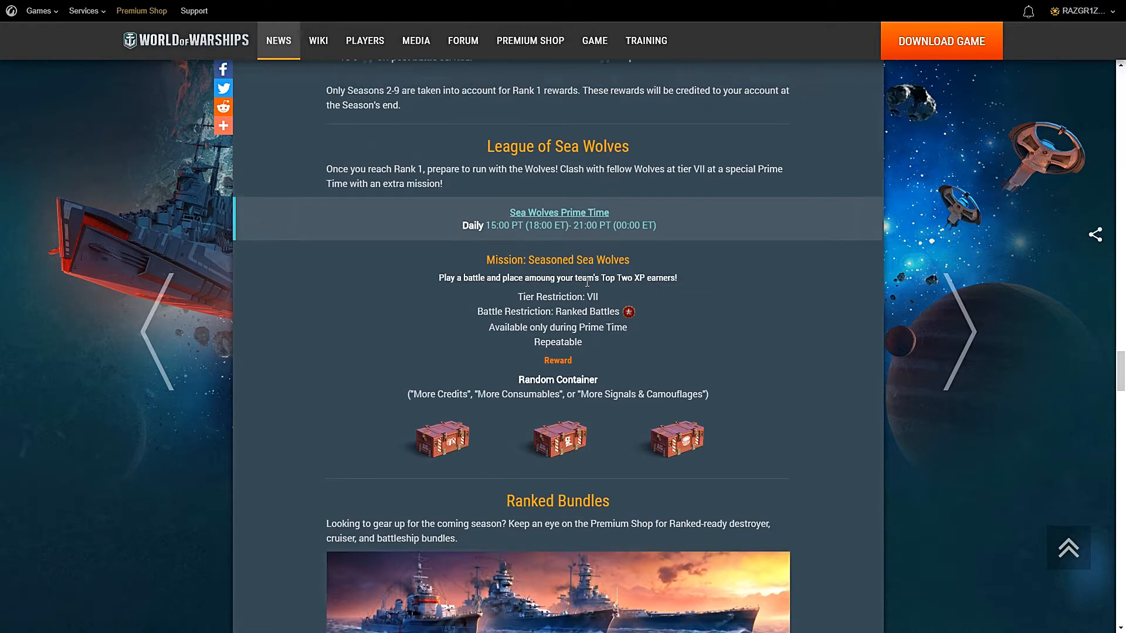